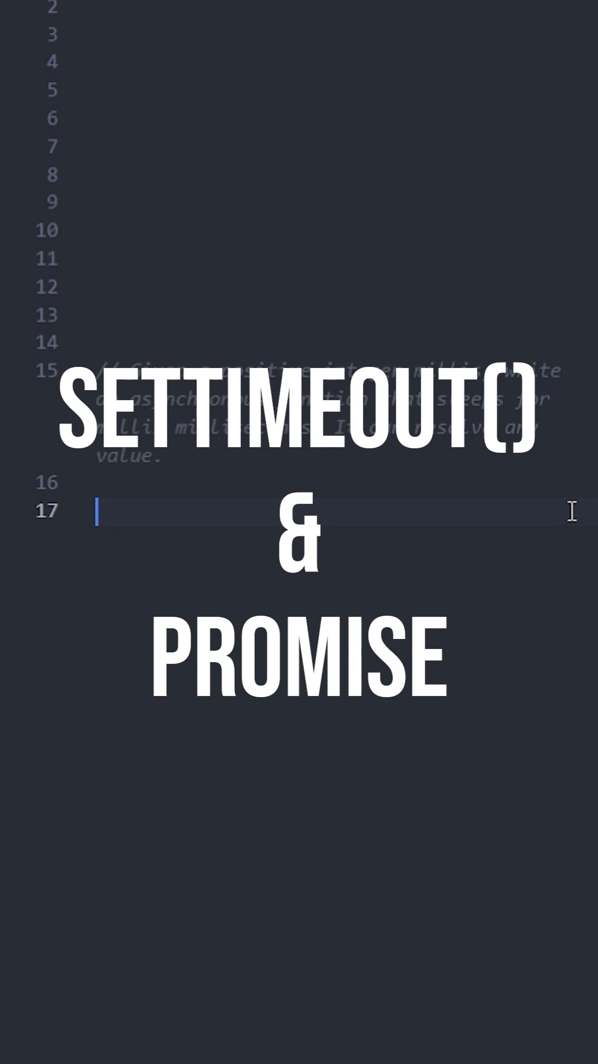
Type 'async function sleep(millis){' on line 17, letting the brace auto-close.
text(async function sleep(millis){)
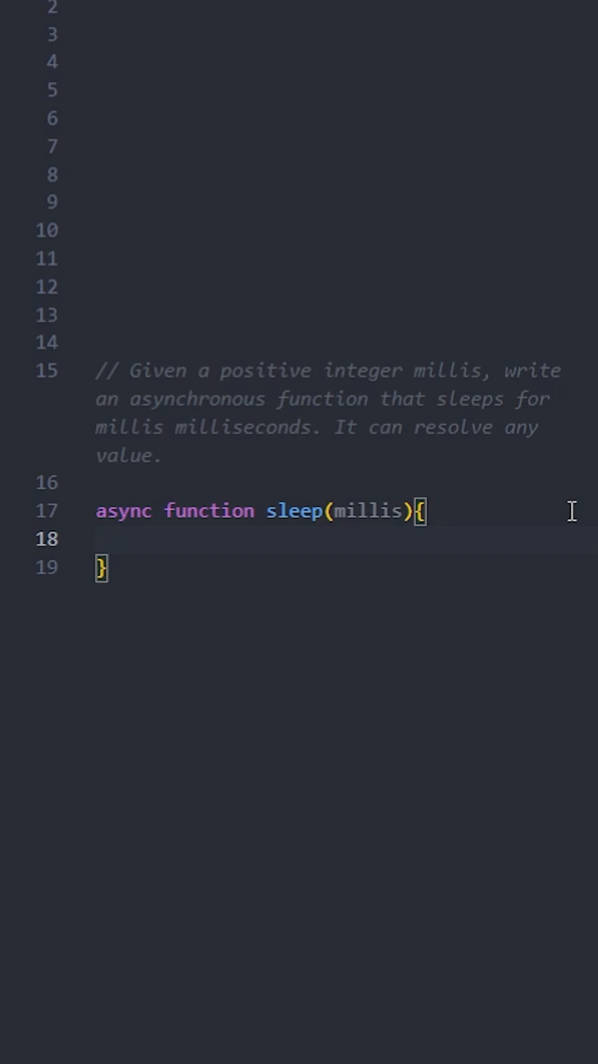
Make sleep return new Promise(resolve => setTimeout(resolve, millis)).
text(return new Promise(r)
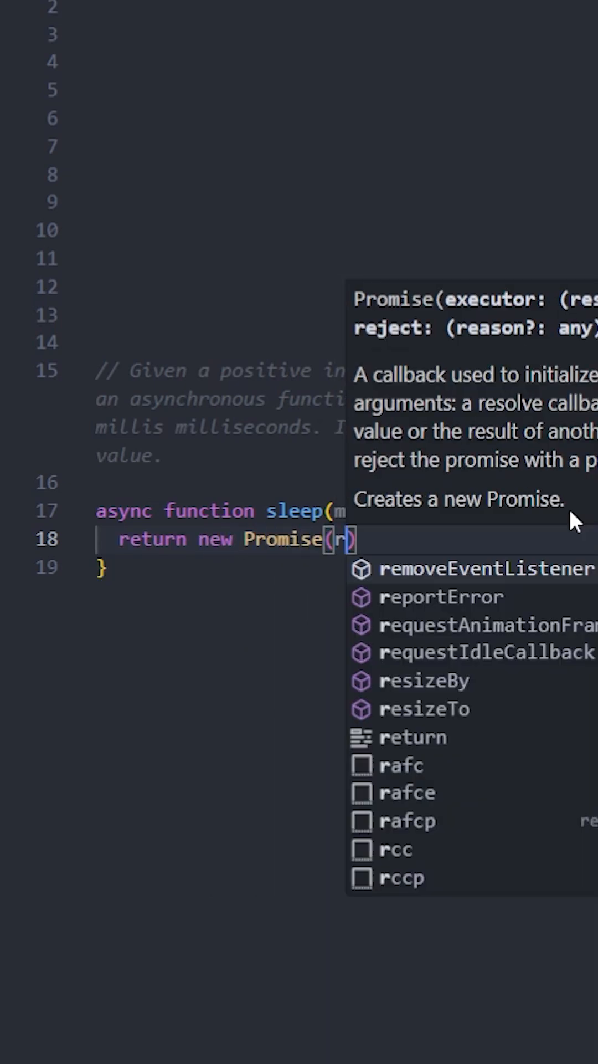
text(resolve => setTimeout(resolve, millis)
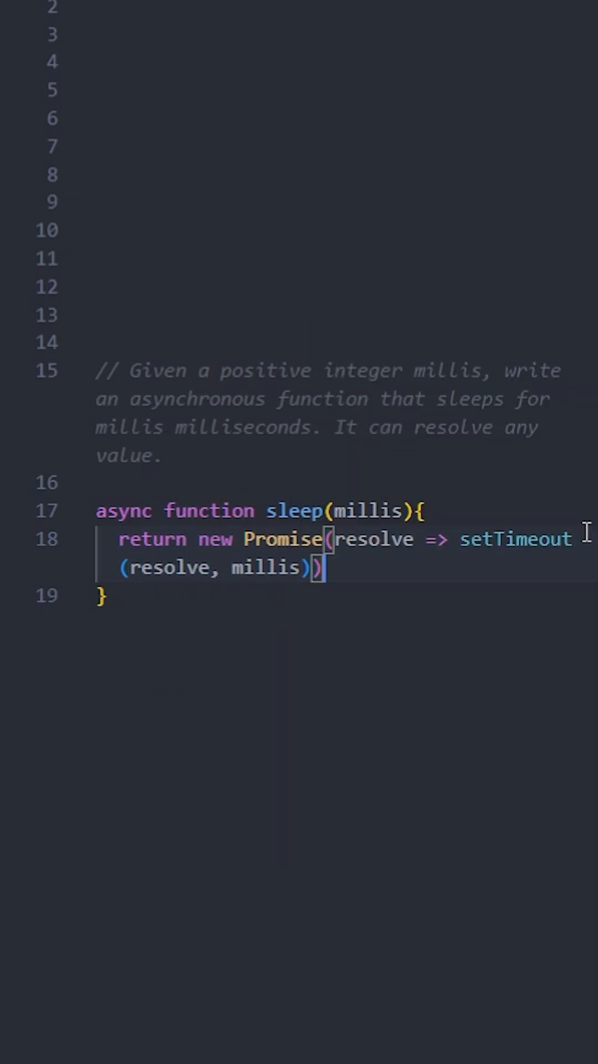
text(;)
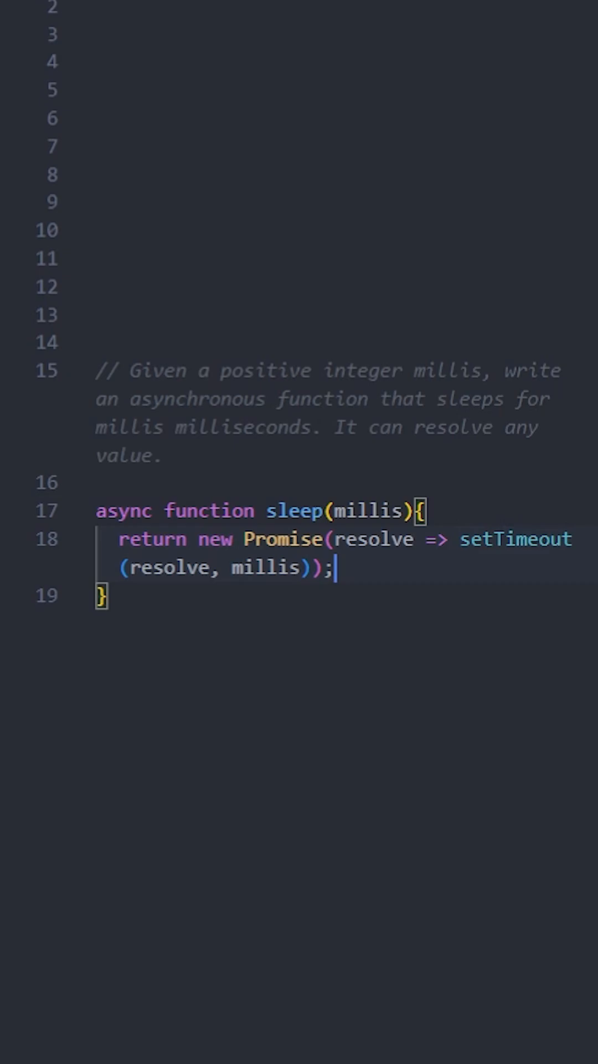
double_click(122, 511)
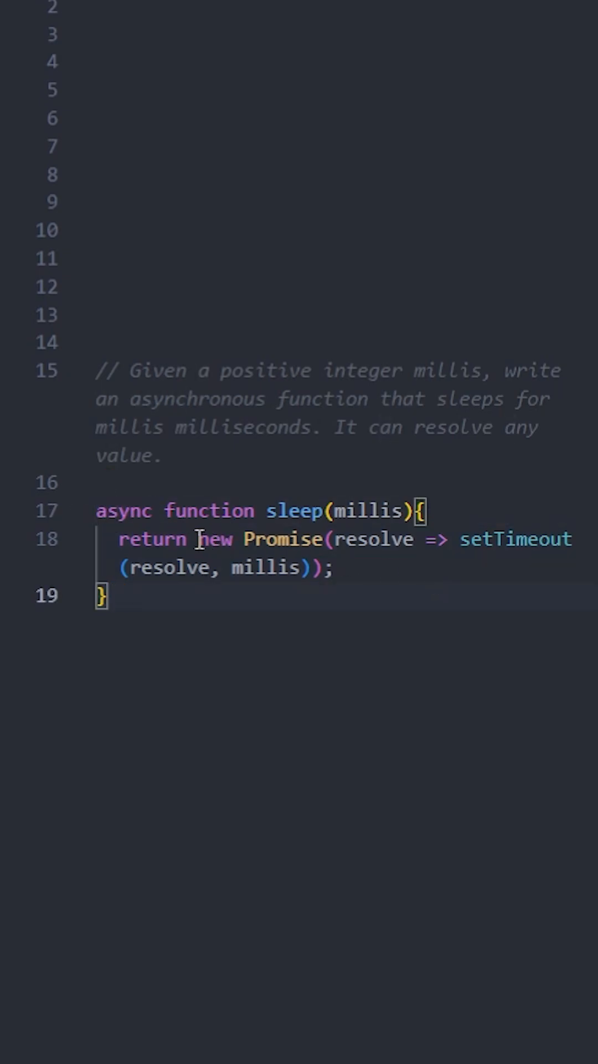
double_click(372, 539)
text(console.log(sleep(500)
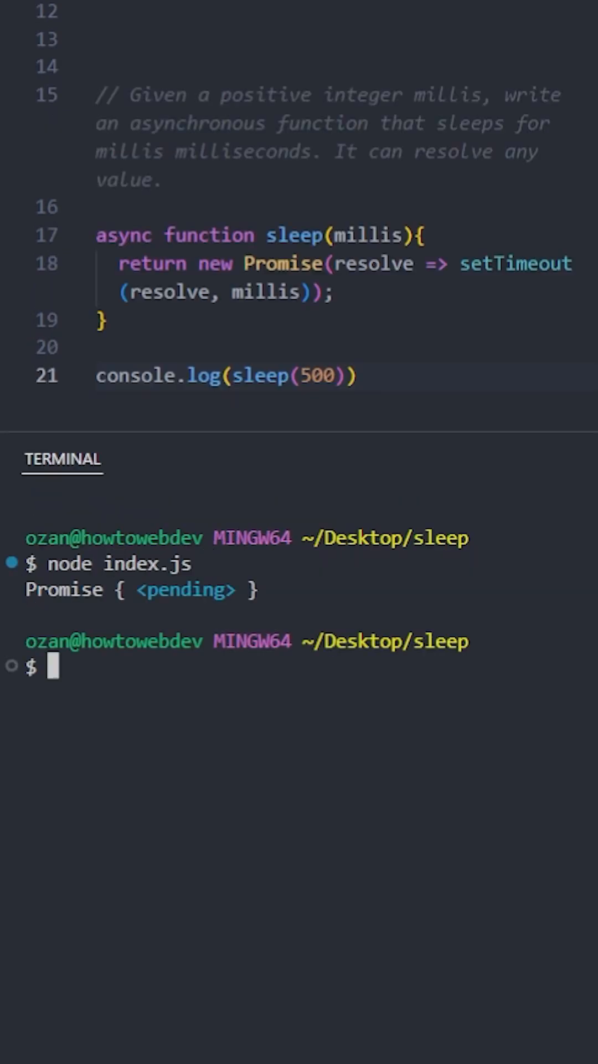
Change the logged sleep call's delay from 500 to 1000.
text(1000)
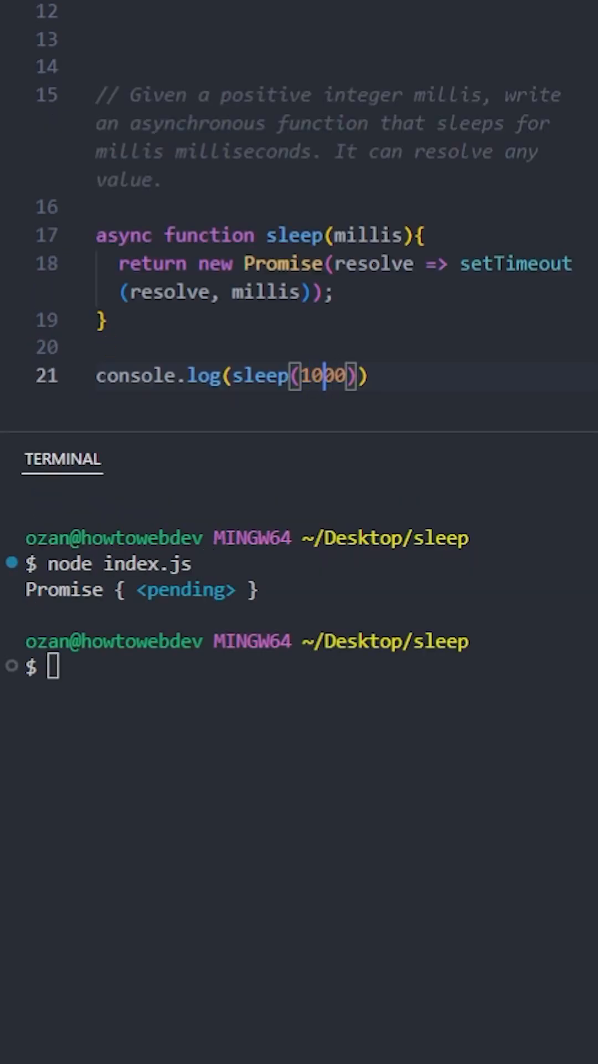